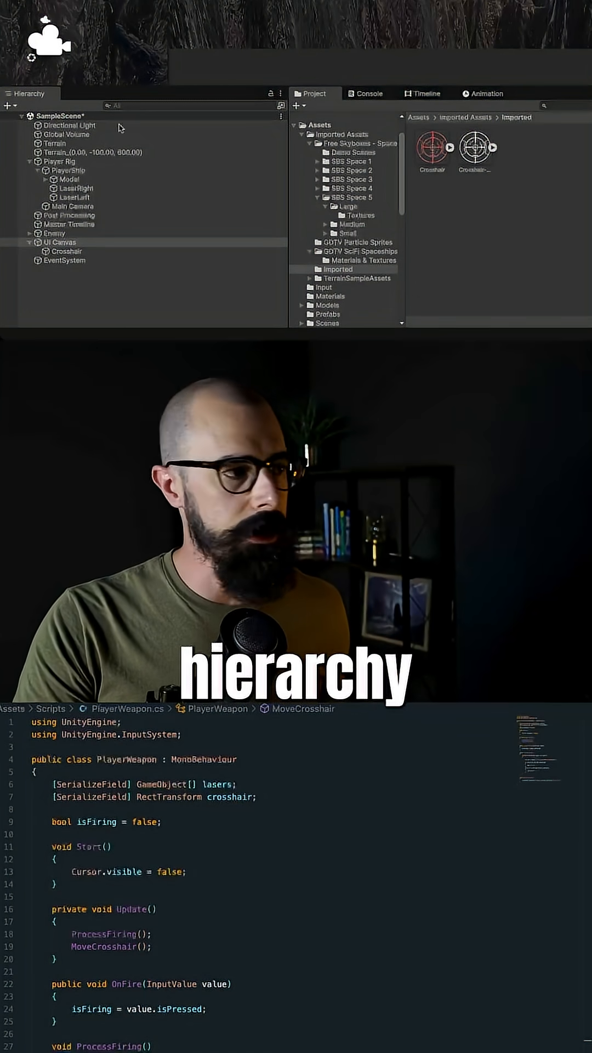
Step: Select the Crosshair image under UI Canvas to show its Image component in the Inspector
{"action": "left_click", "coordinate": [59, 241]}
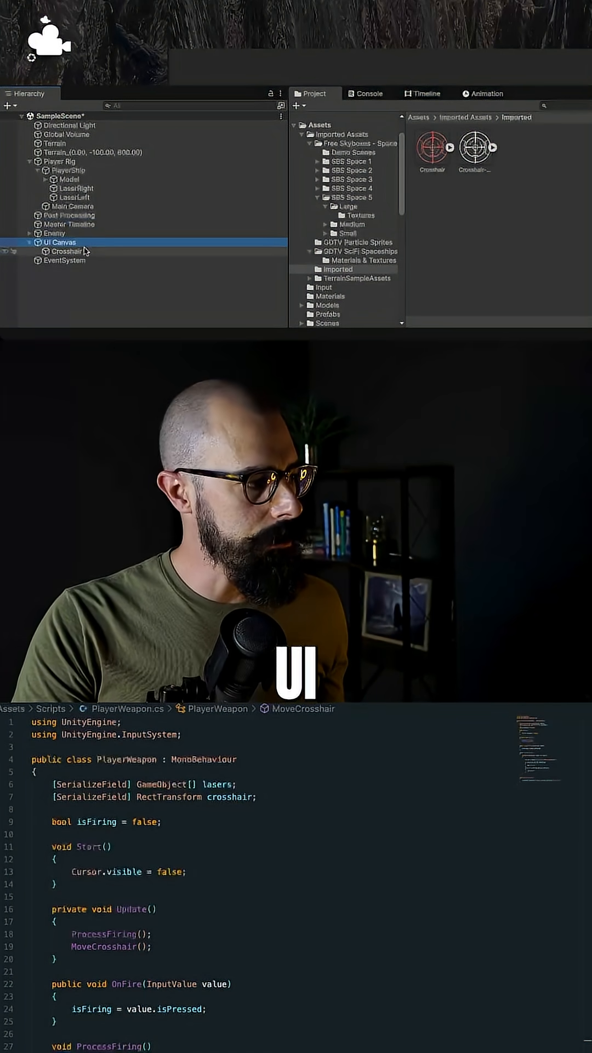
{"action": "left_click", "coordinate": [66, 252]}
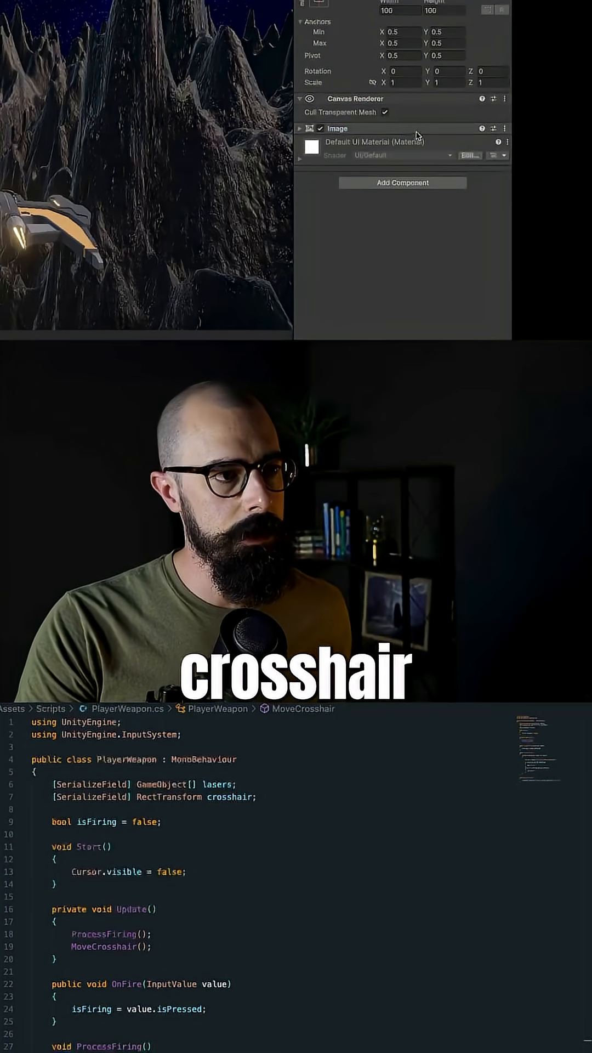
Step: Assign the Crosshair-white sprite from the Imported folder as the image's Source Image
{"action": "left_click", "coordinate": [300, 128]}
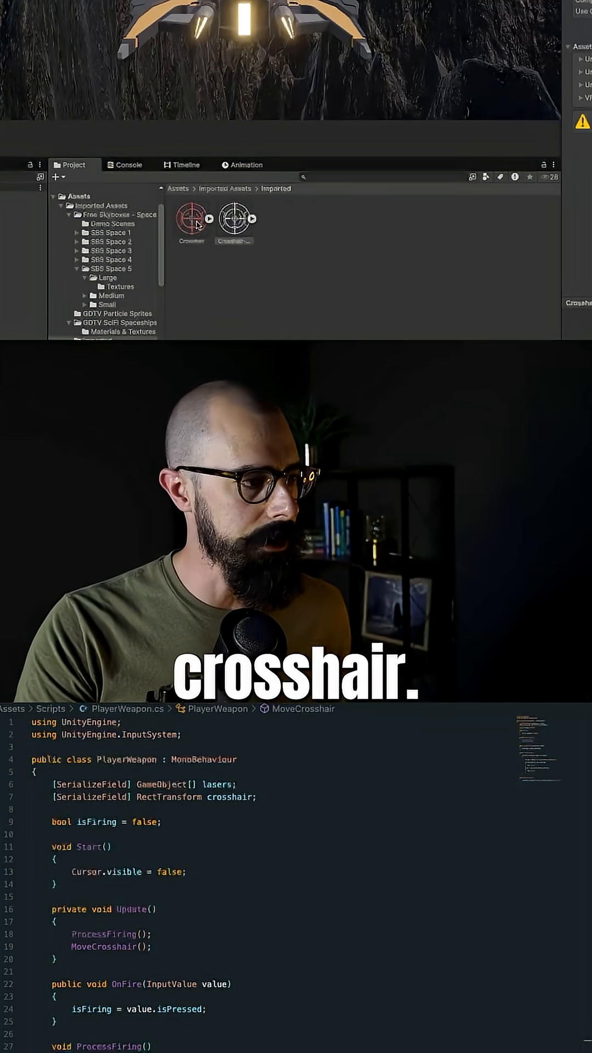
{"action": "left_click", "coordinate": [234, 218]}
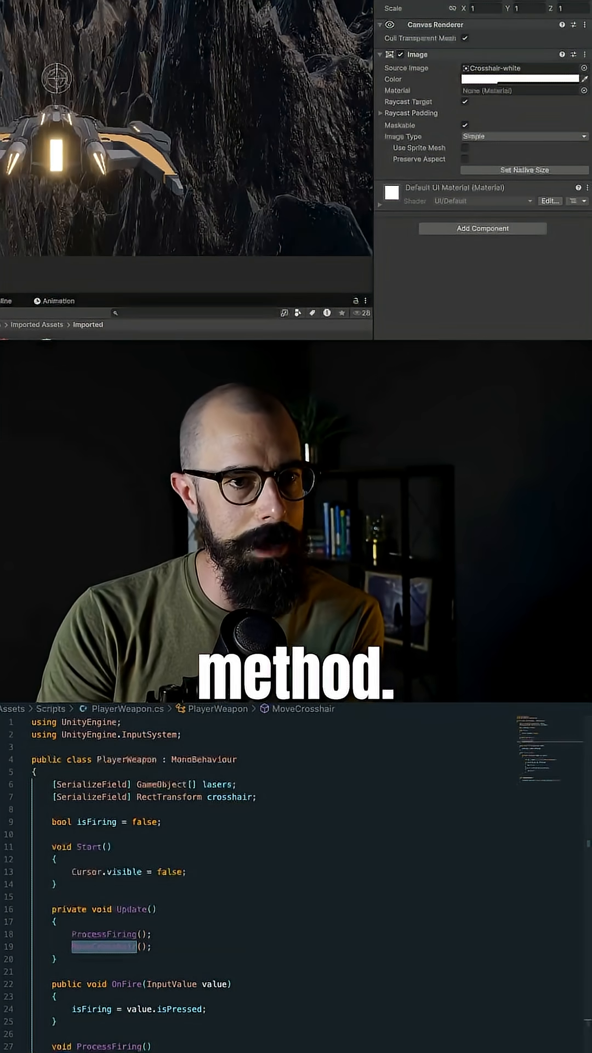
{"action": "scroll", "scroll_direction": "down", "scroll_amount": 3}
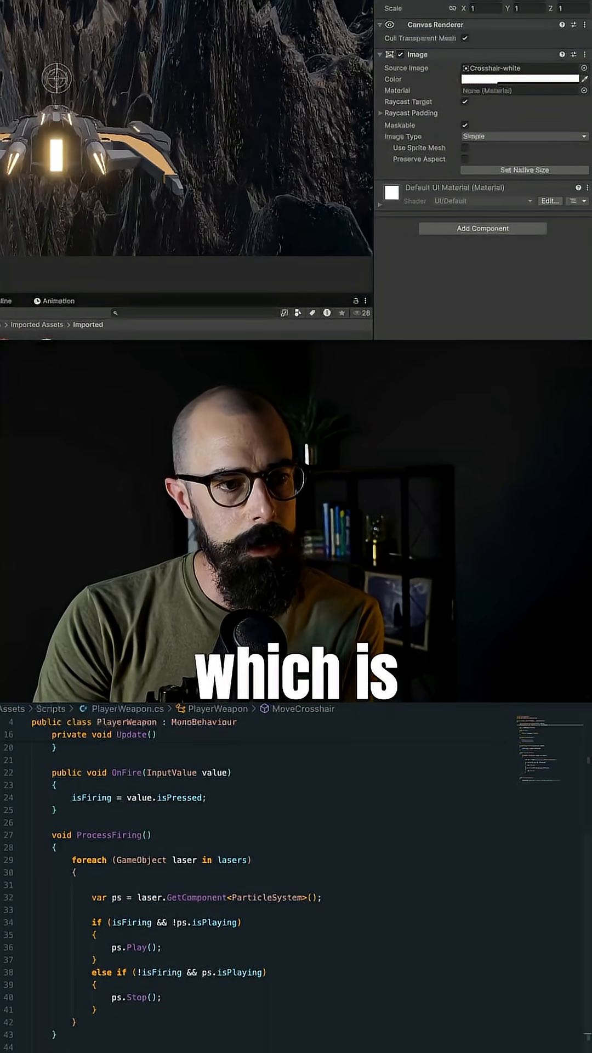